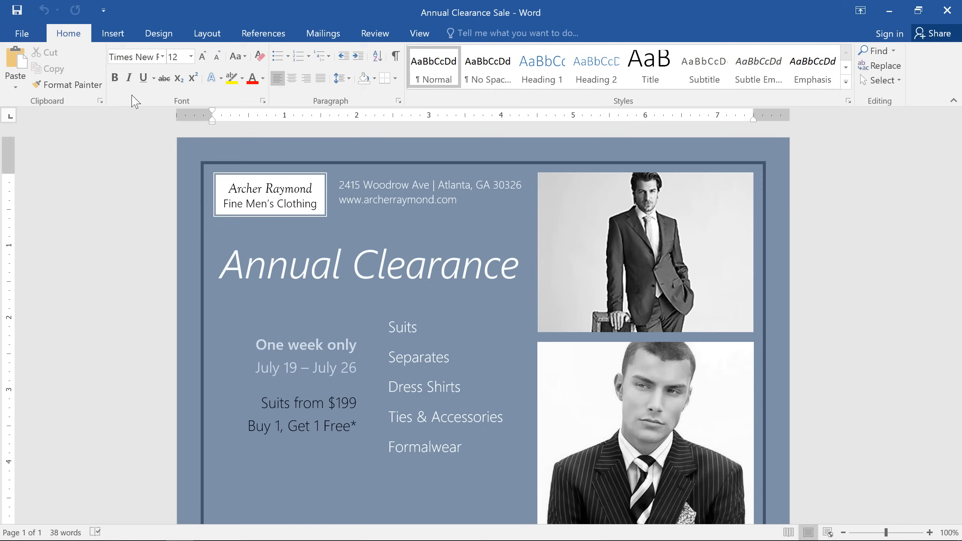
Show the built-in text box gallery from the Insert ribbon.
click(113, 33)
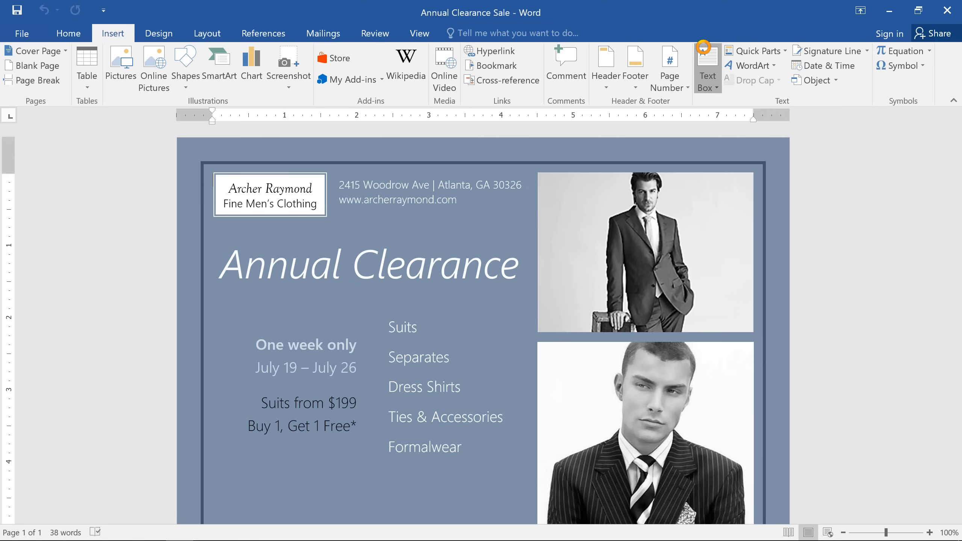
click(707, 68)
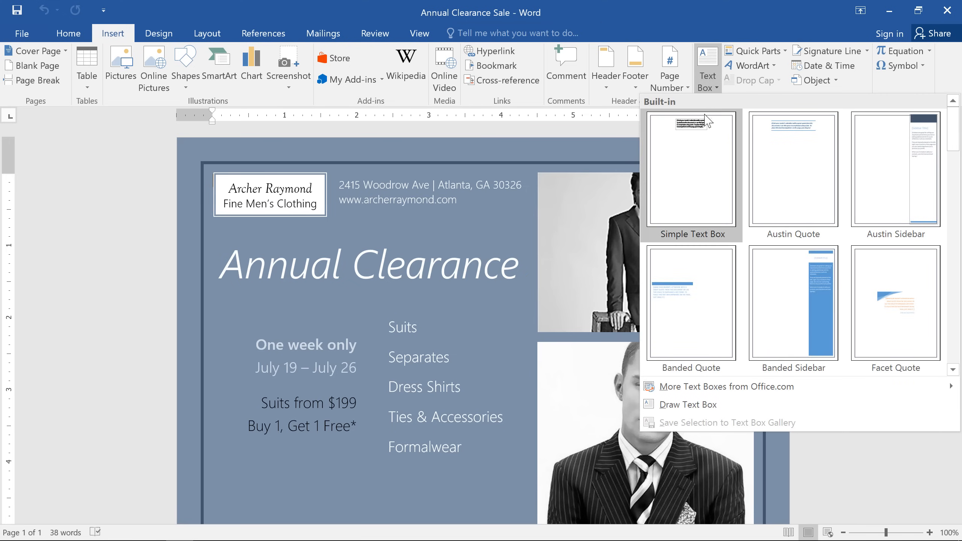
mouse_move(747, 325)
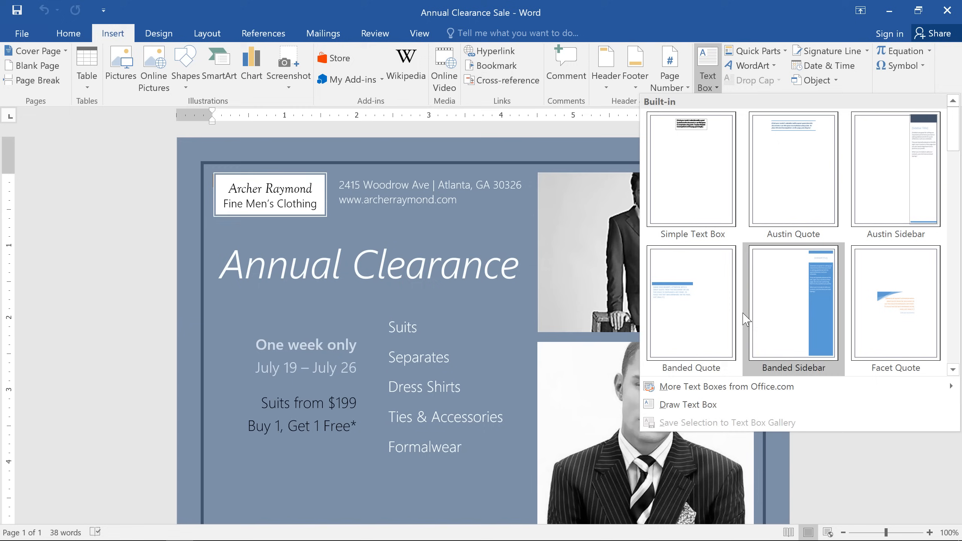
mouse_move(726, 410)
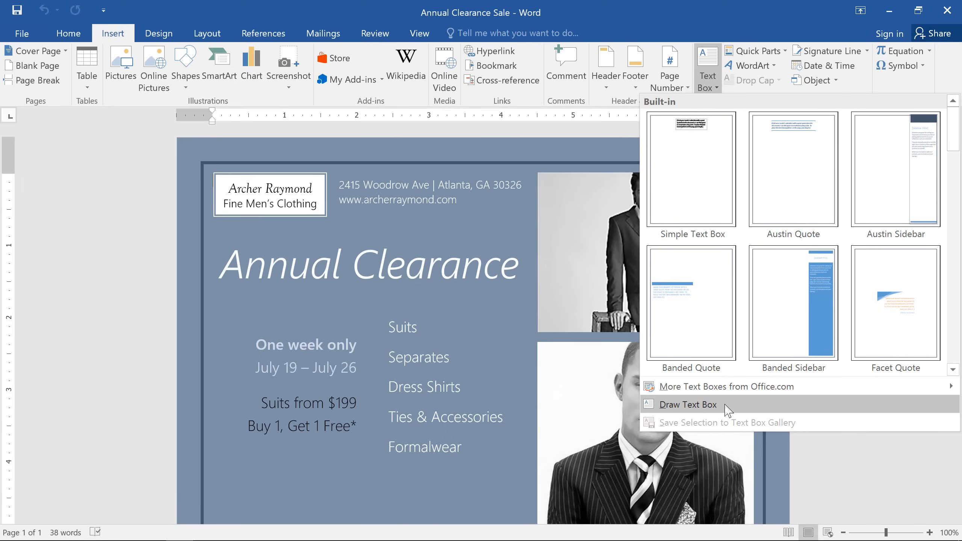
Draw a square text box over the photos and enter 'Up to 75% off'.
click(688, 405)
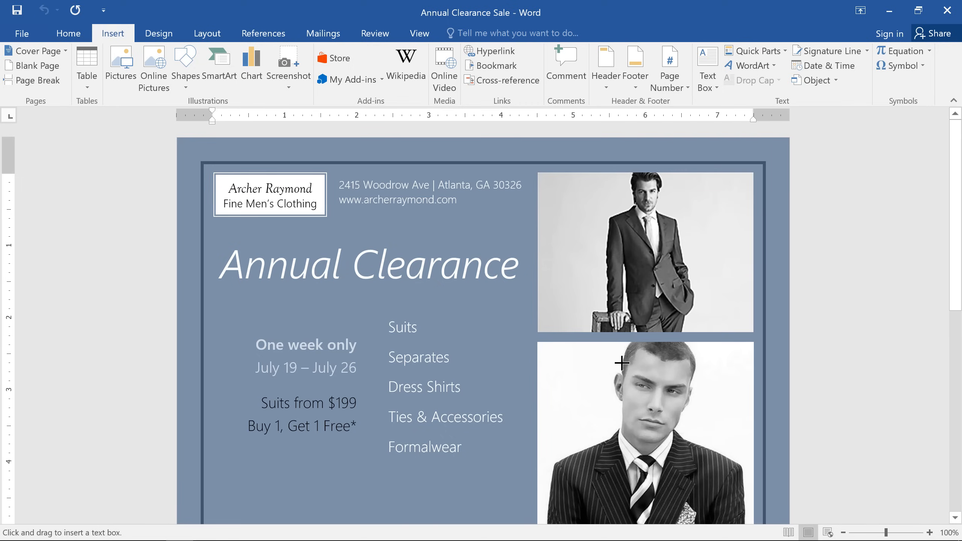
mouse_move(452, 229)
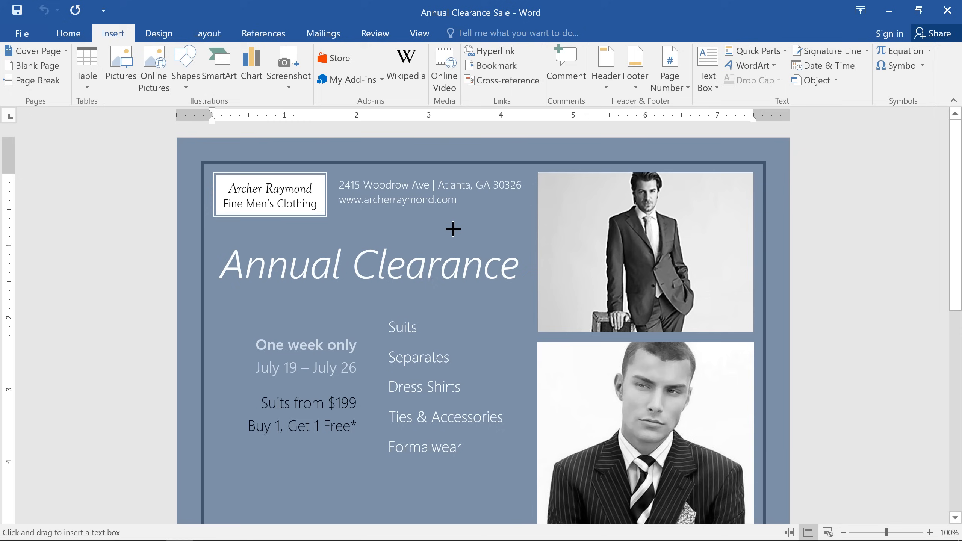
drag(452, 229, 594, 387)
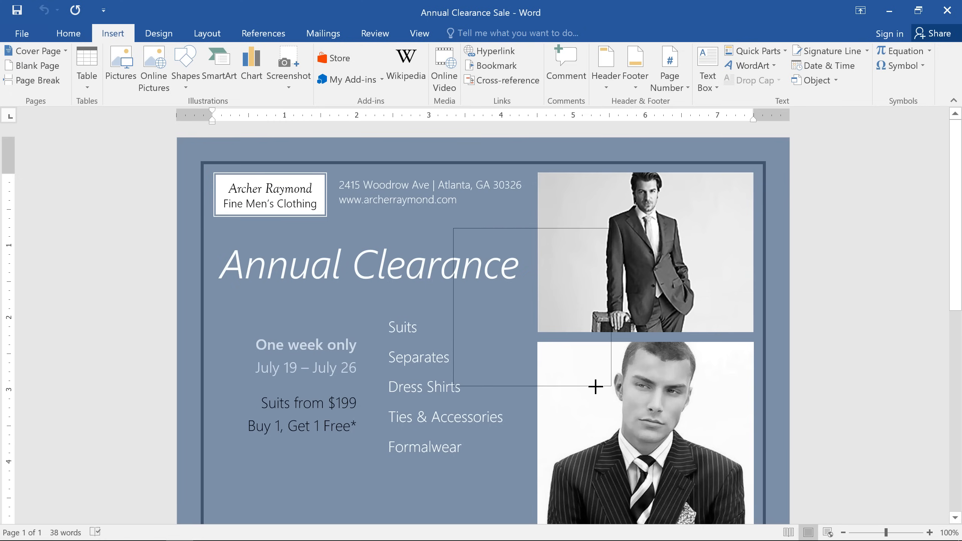
drag(453, 228, 610, 387)
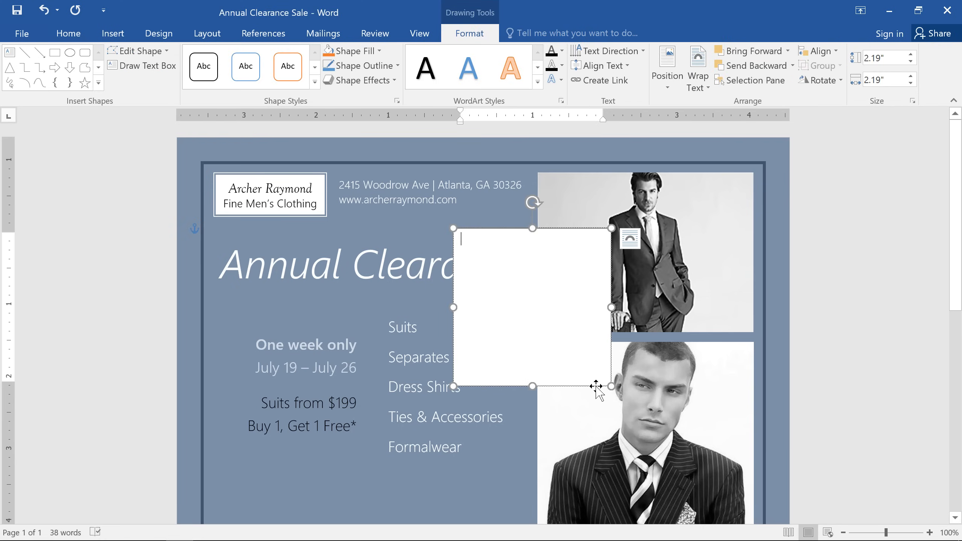
text(Up to)
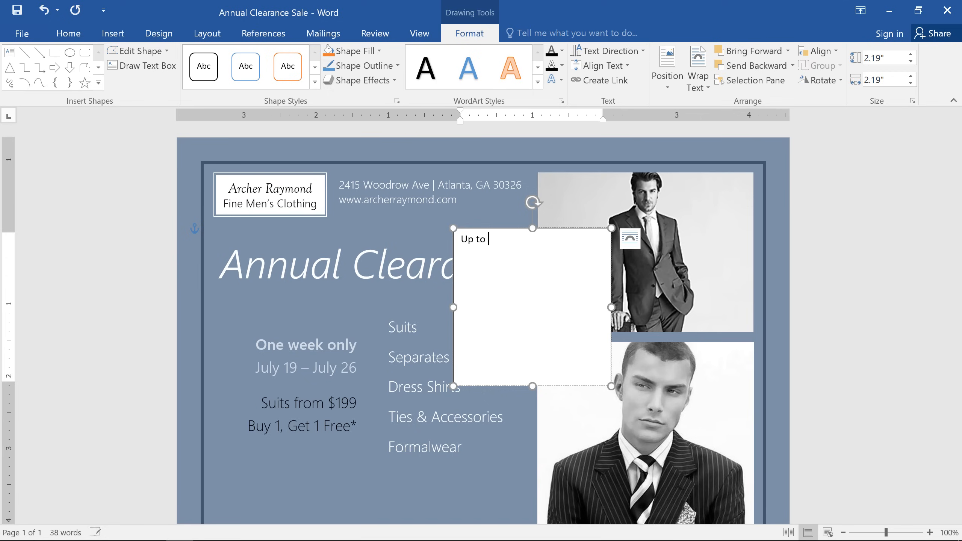
text(75% off)
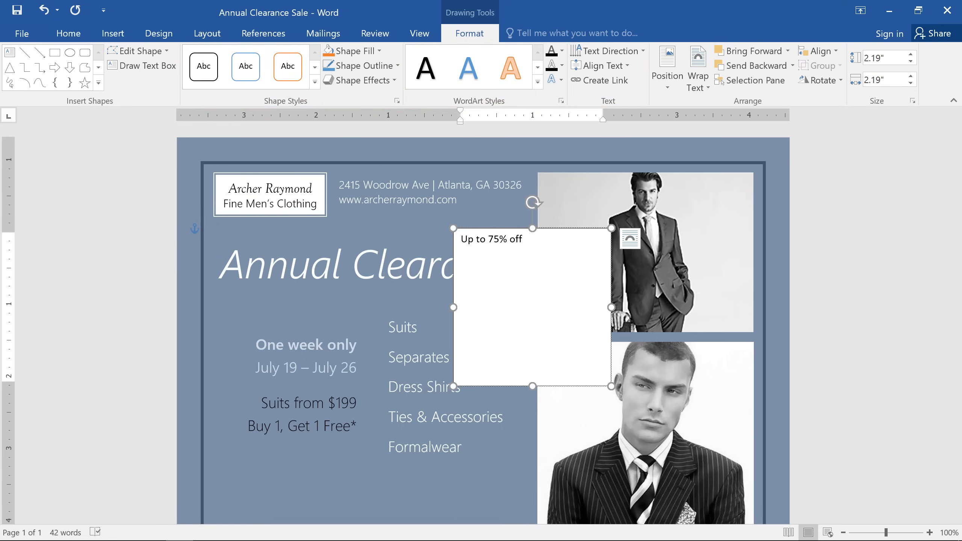
Select the text box and align its text to Middle vertically.
click(521, 239)
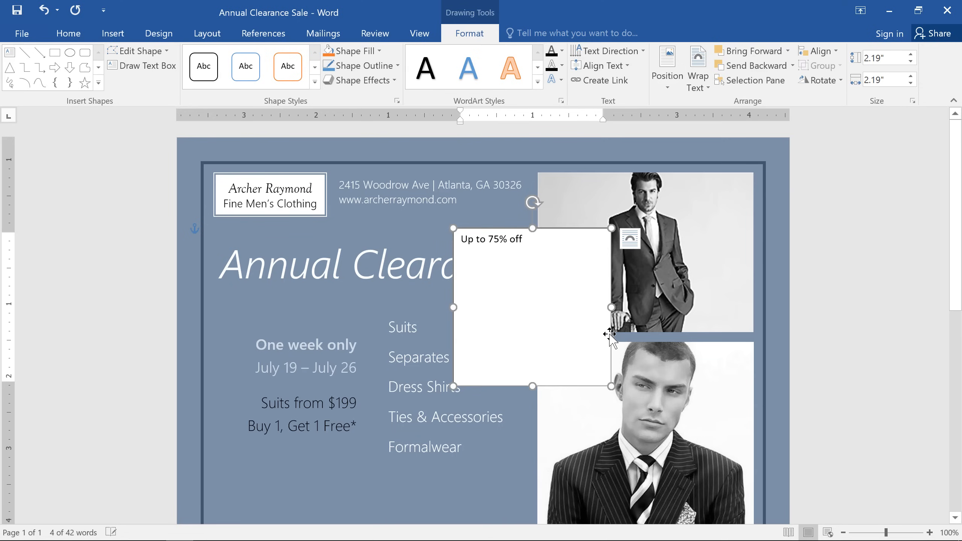
mouse_move(625, 102)
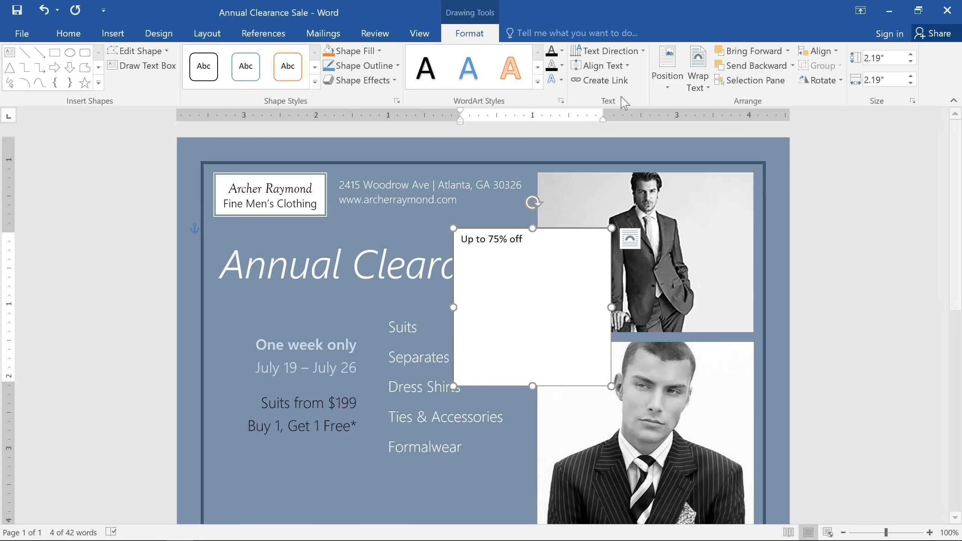
click(602, 66)
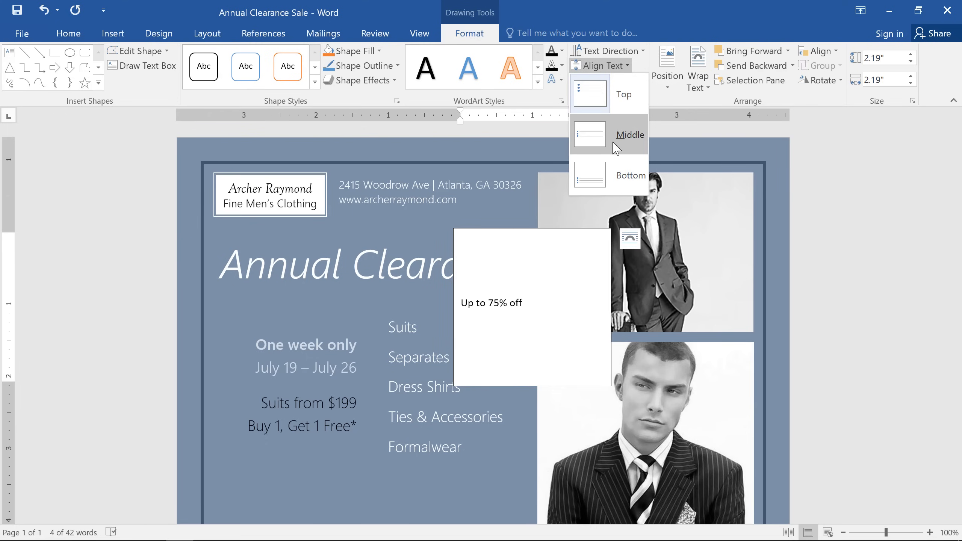
click(629, 135)
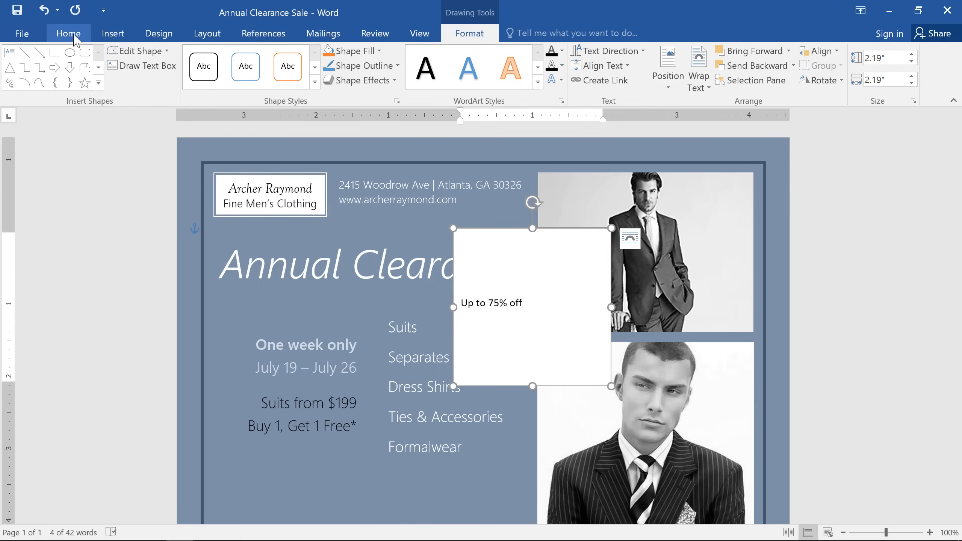
Make the text 18-point italic Goudy Old Style and centre it horizontally.
click(68, 33)
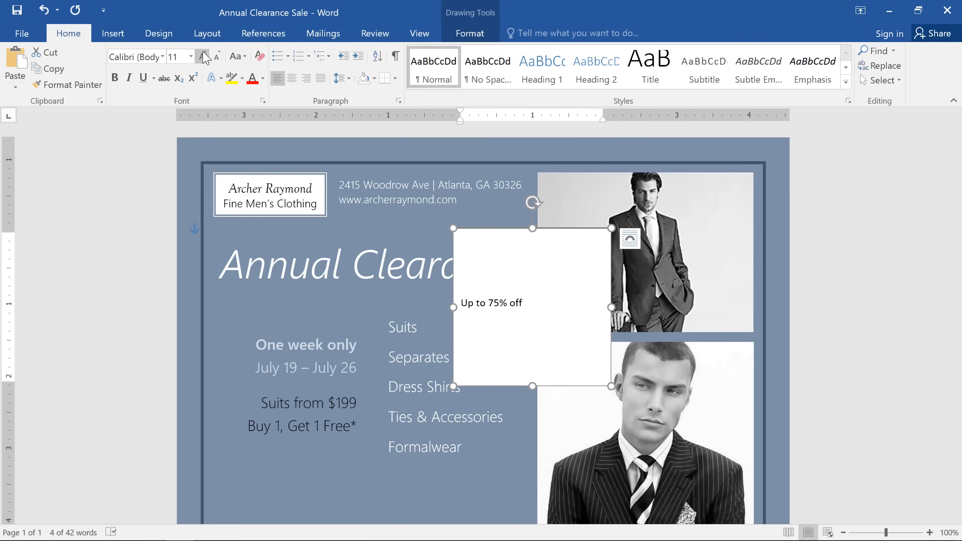
click(203, 57)
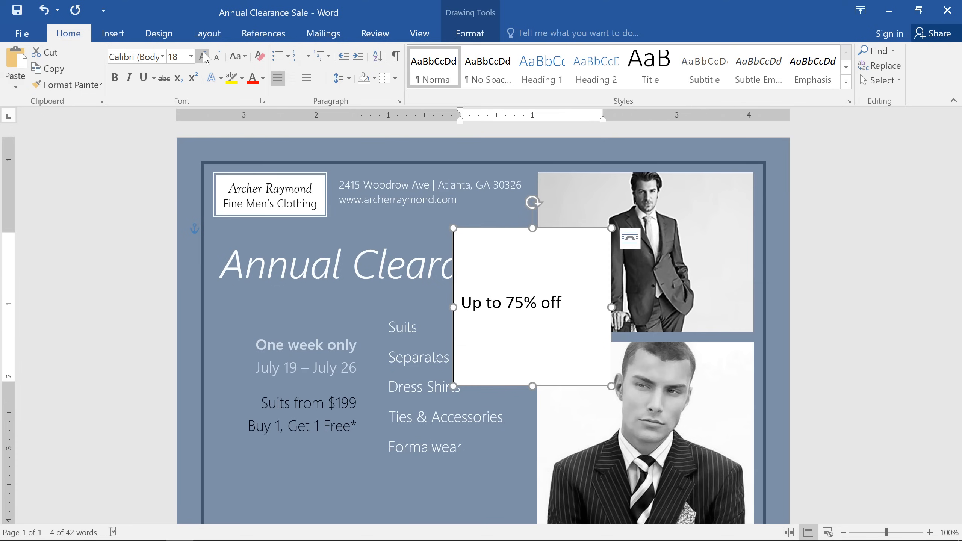
click(163, 57)
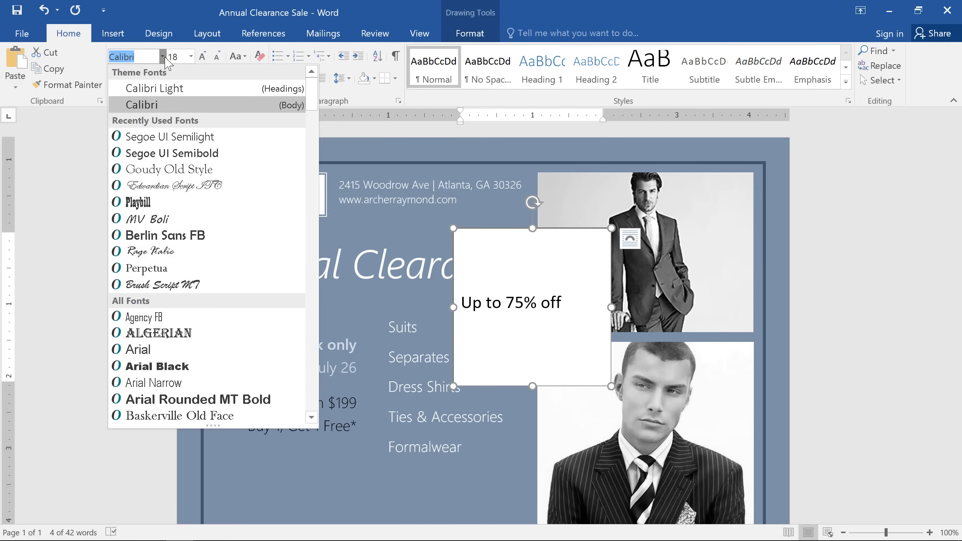
click(168, 169)
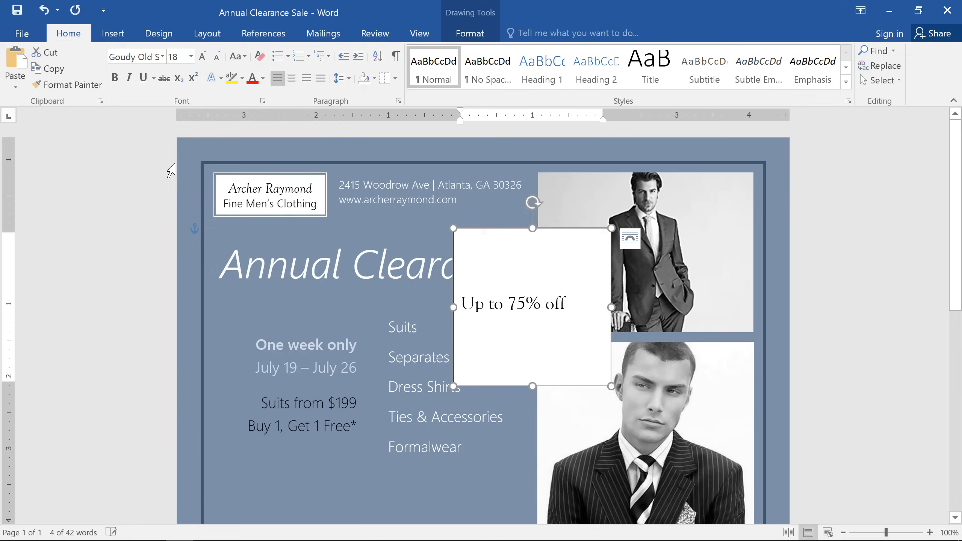
click(128, 77)
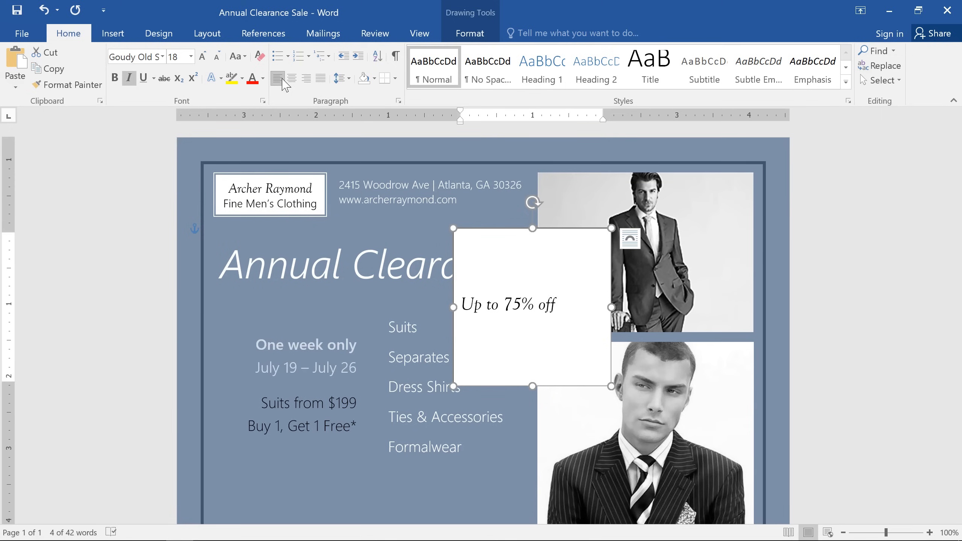
click(291, 79)
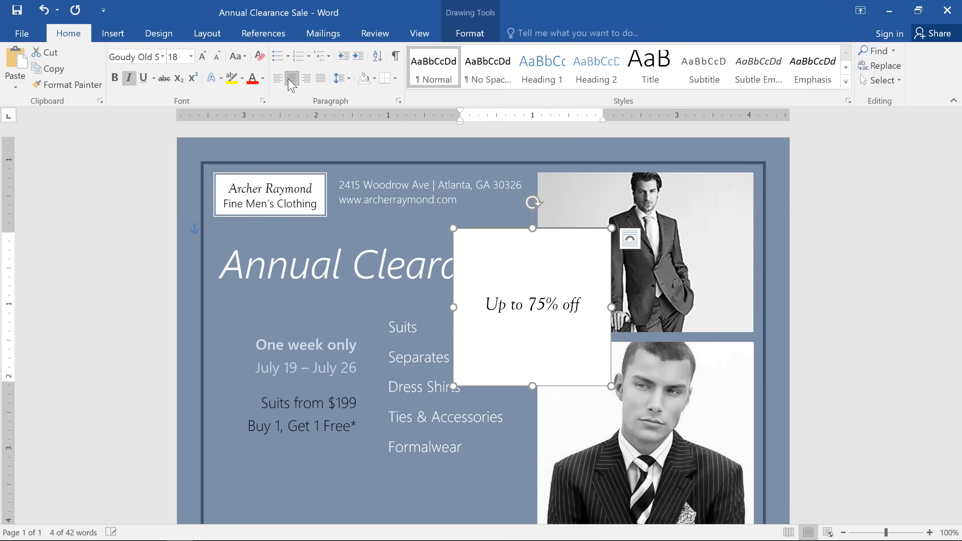
click(345, 78)
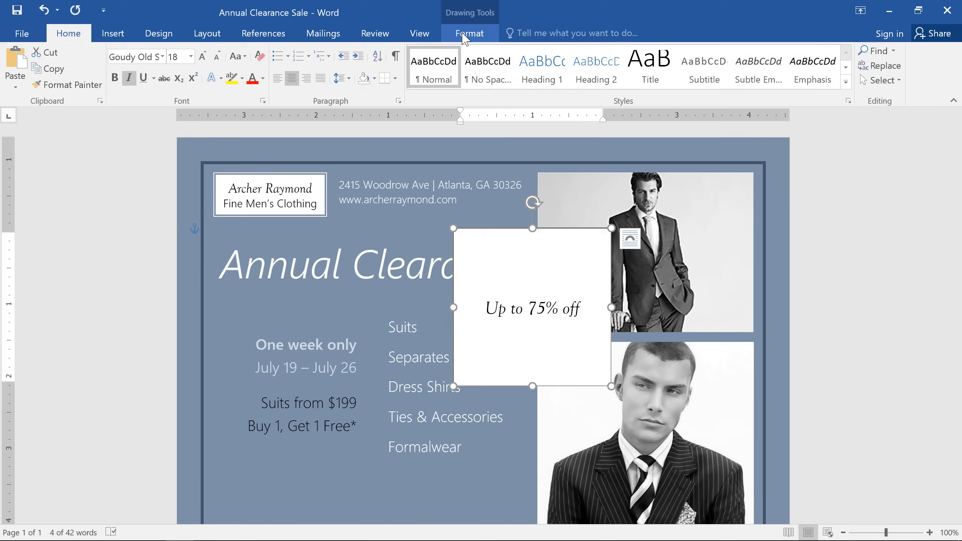
Apply the Intense Effect - Orange, Accent 2 shape style to the text box.
click(468, 33)
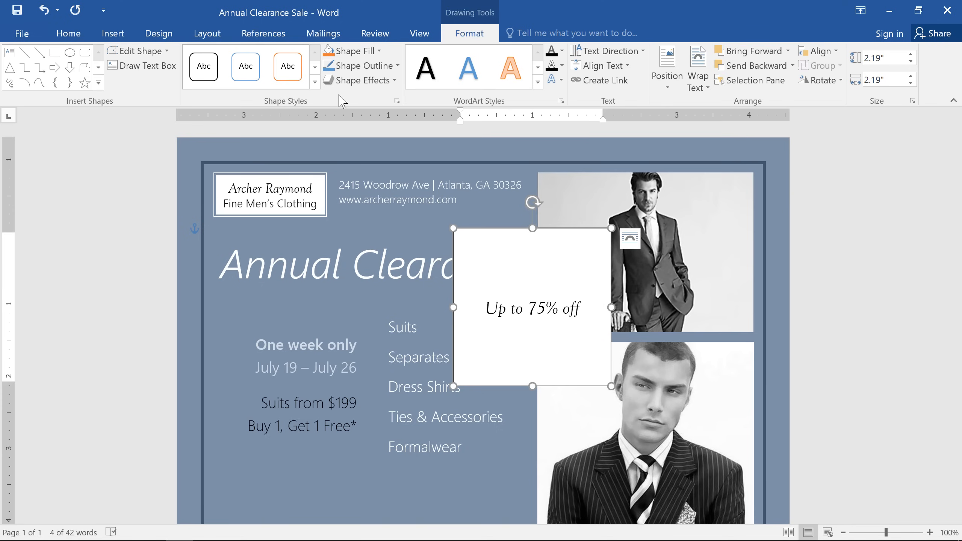
click(314, 80)
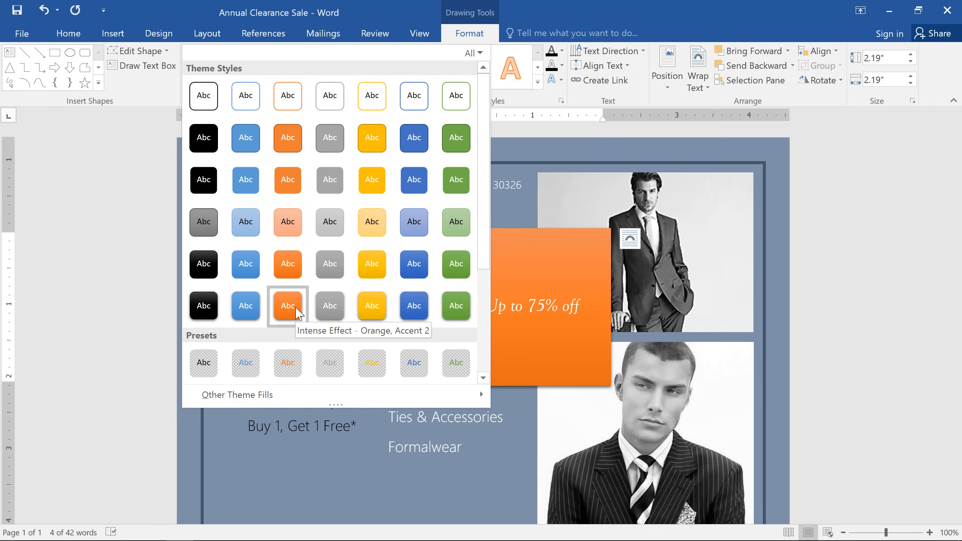
click(287, 305)
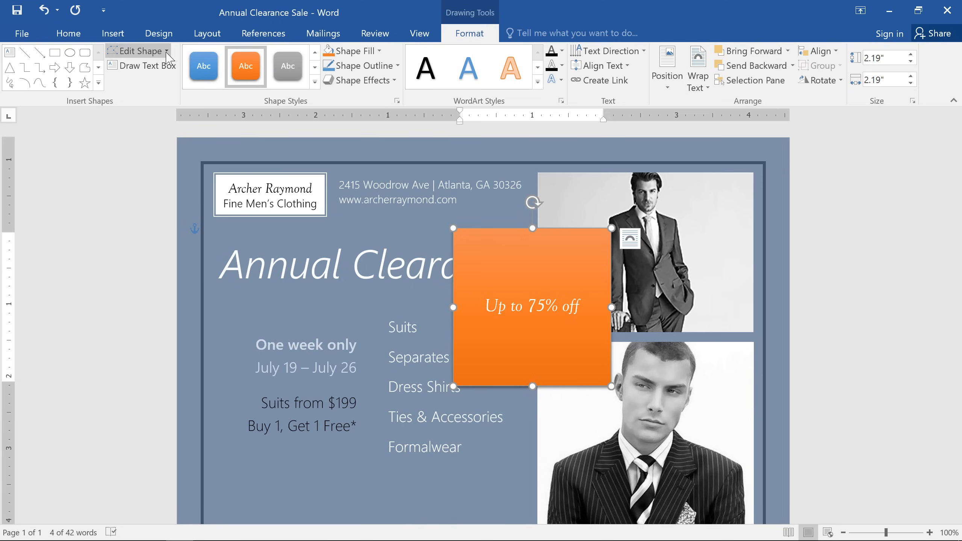
Change the box shape to an Oval, making it a circle.
click(139, 52)
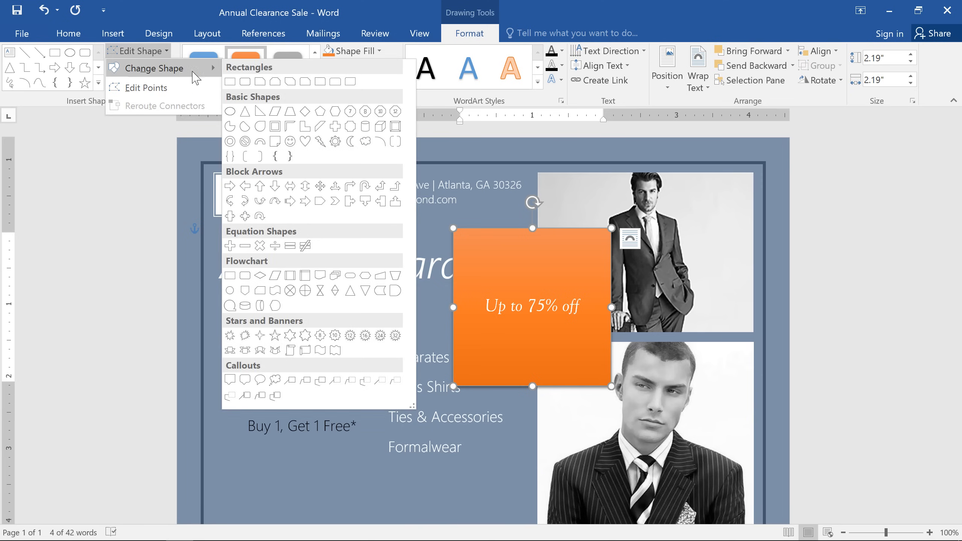
mouse_move(230, 113)
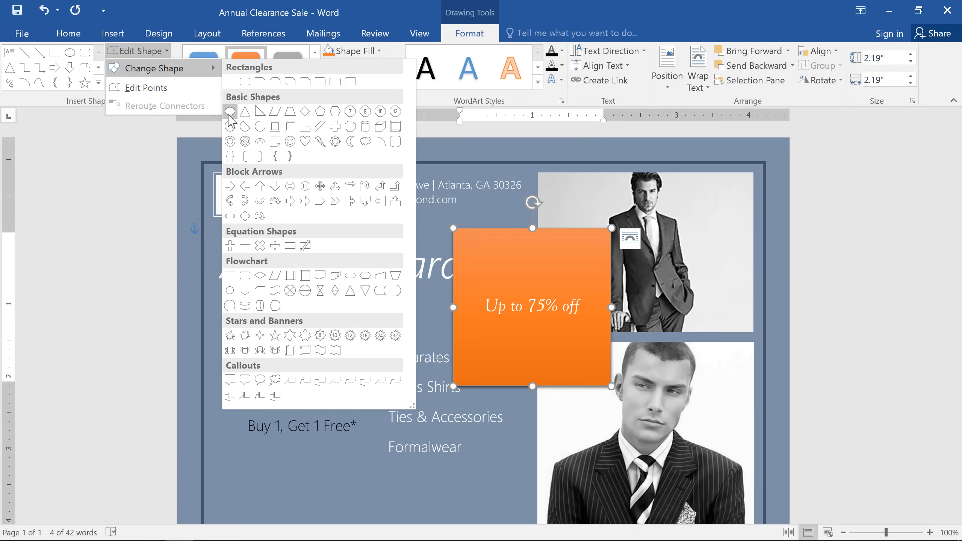
click(230, 111)
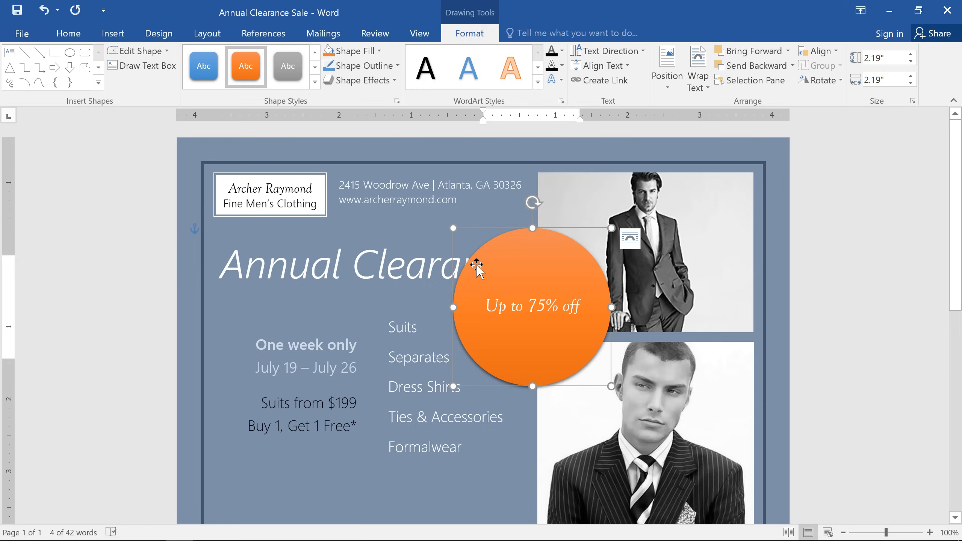
mouse_move(610, 384)
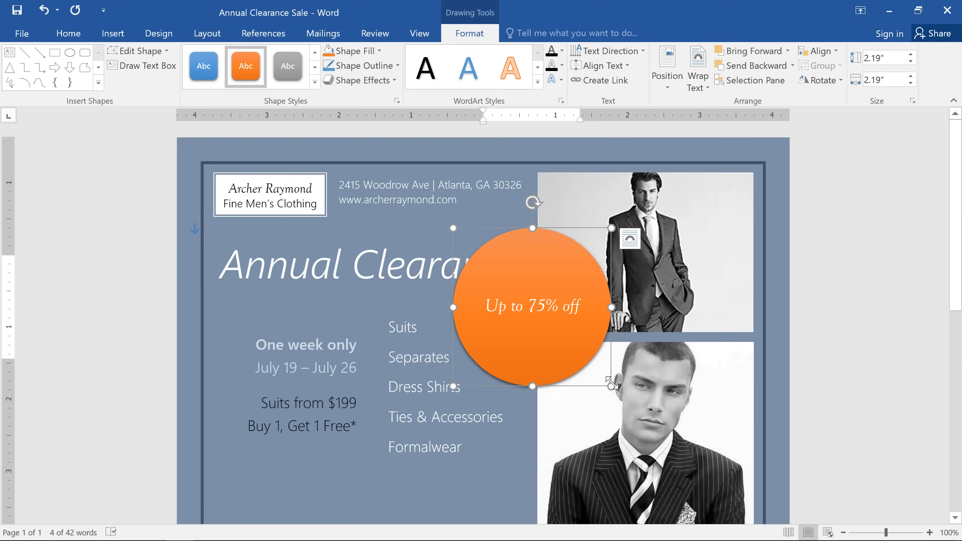
Resize the circle to about 1.39 inches and move it down between the two photos.
drag(609, 385, 541, 307)
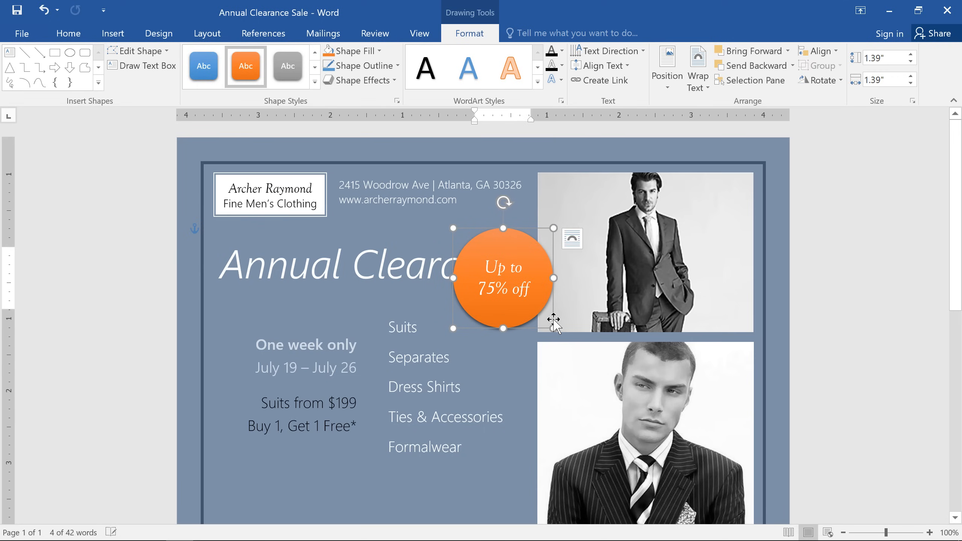
mouse_move(556, 304)
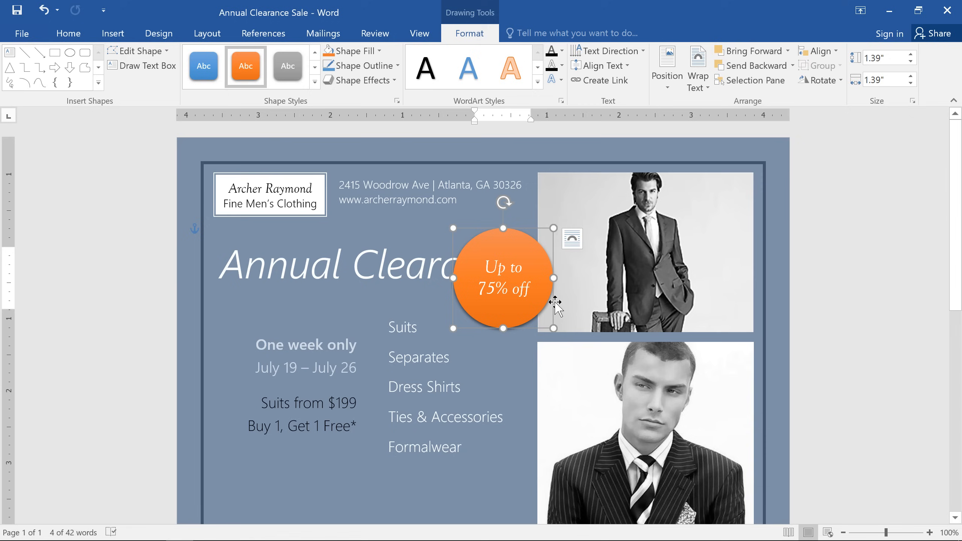
drag(502, 279, 526, 339)
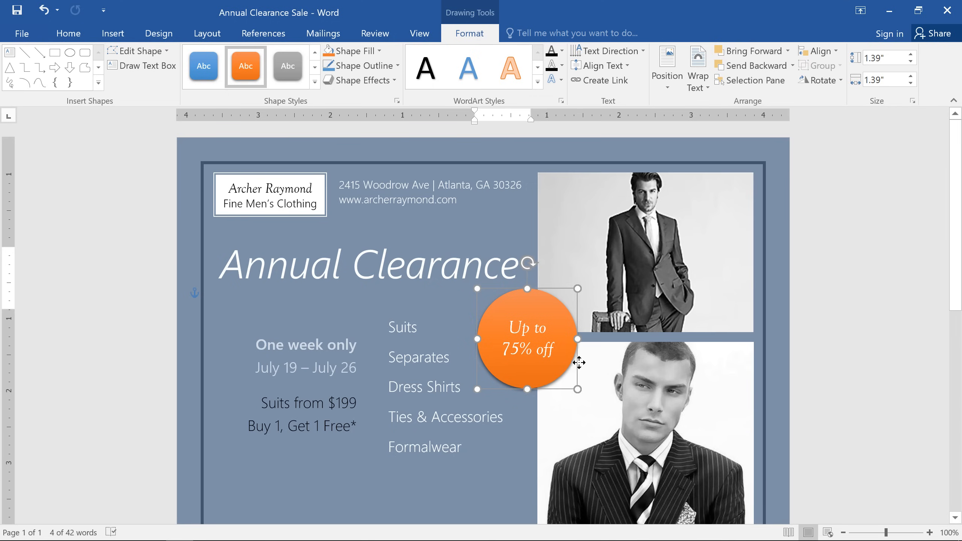